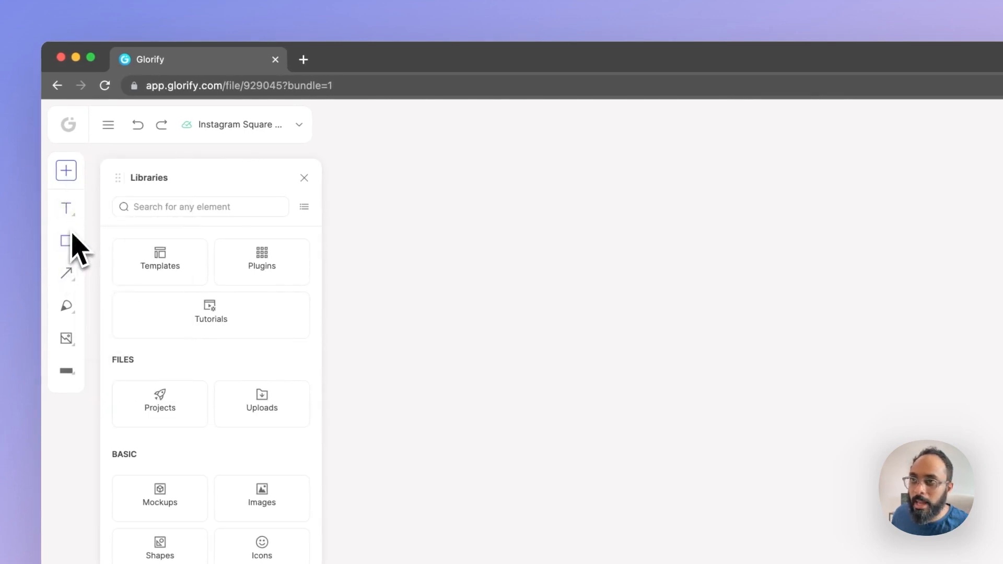
Step: Open the 'Using the Pen Tool' tutorial from the Libraries Tutorials list
left_click(66, 241)
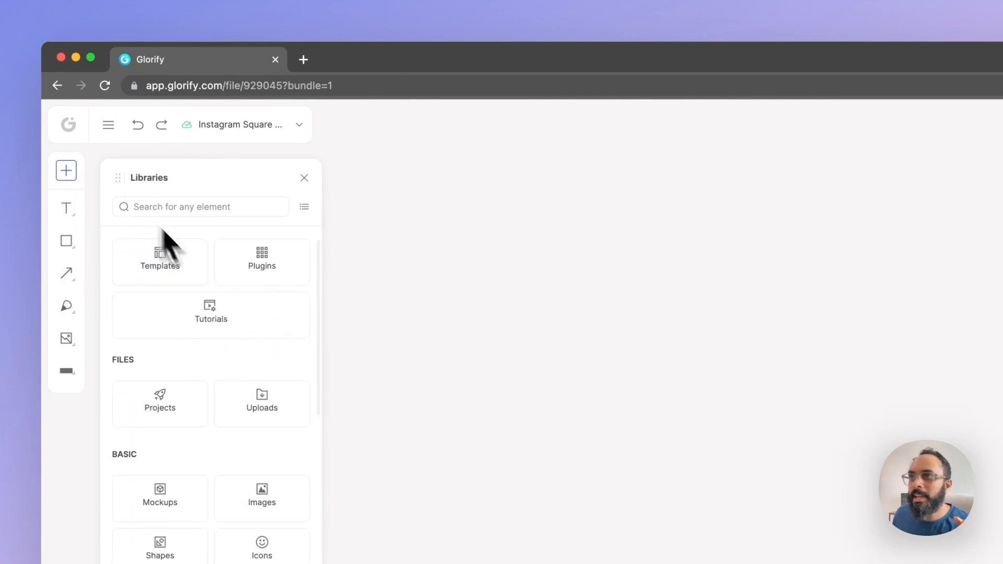
left_click_drag(148, 177, 459, 204)
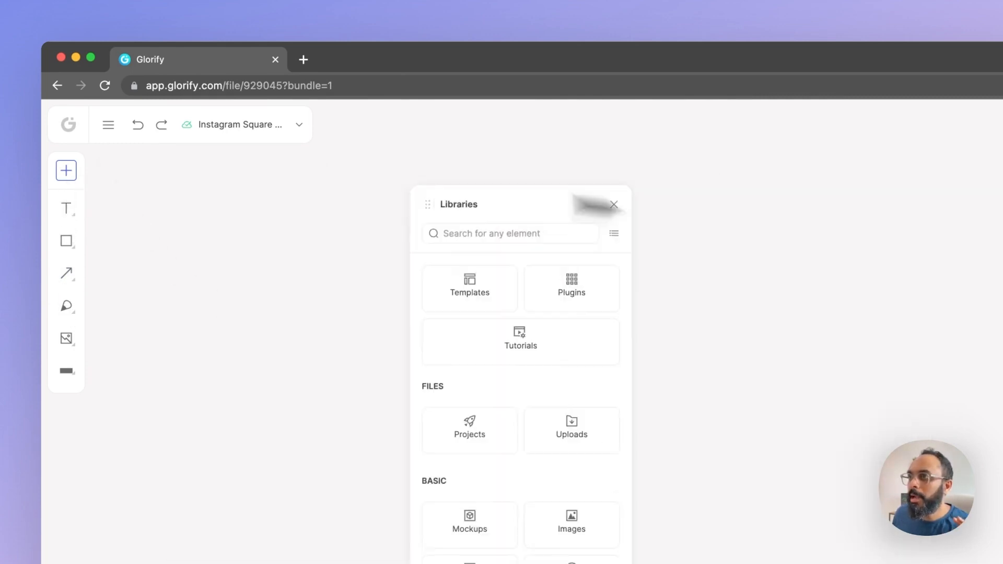
left_click(613, 204)
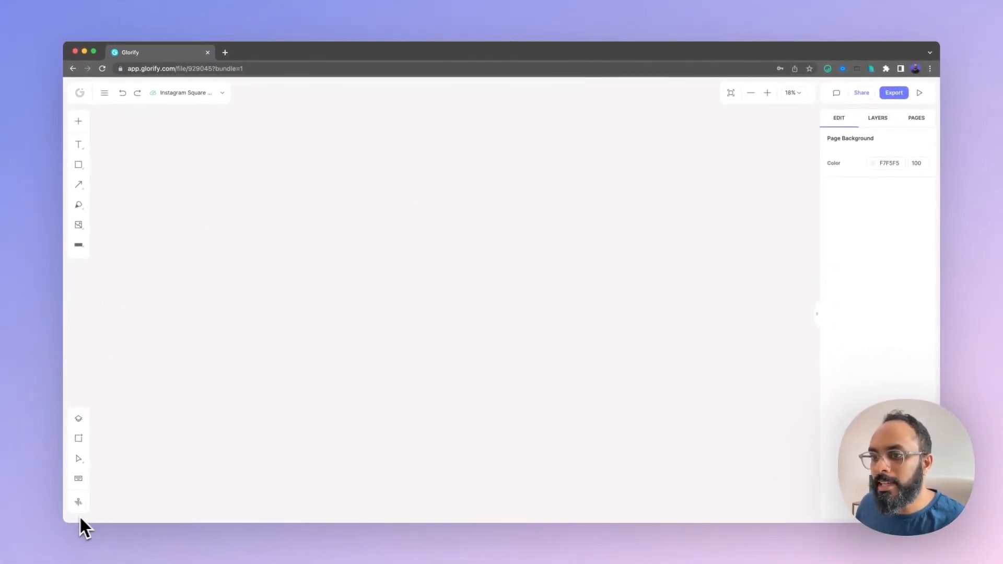
left_click(78, 419)
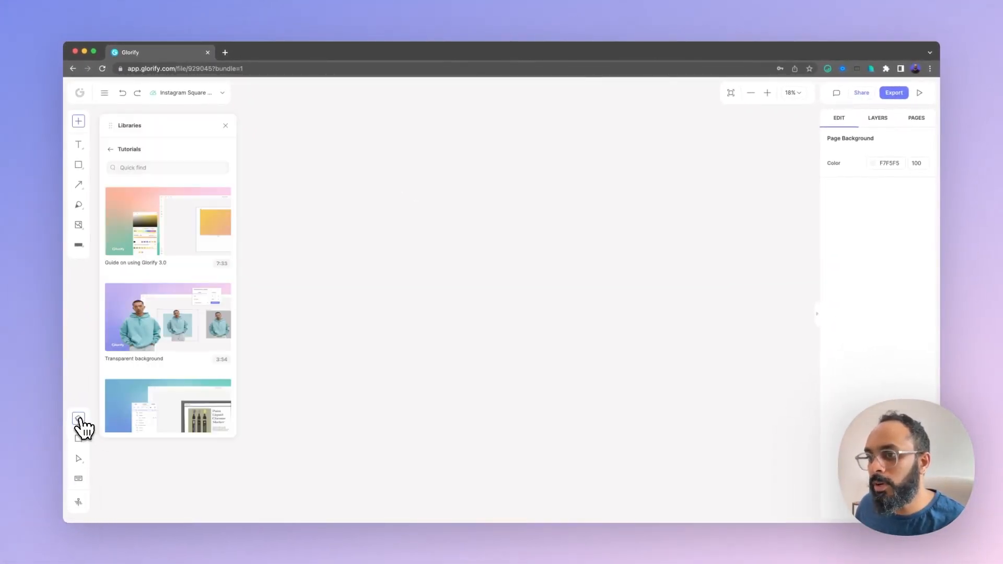
left_click(168, 220)
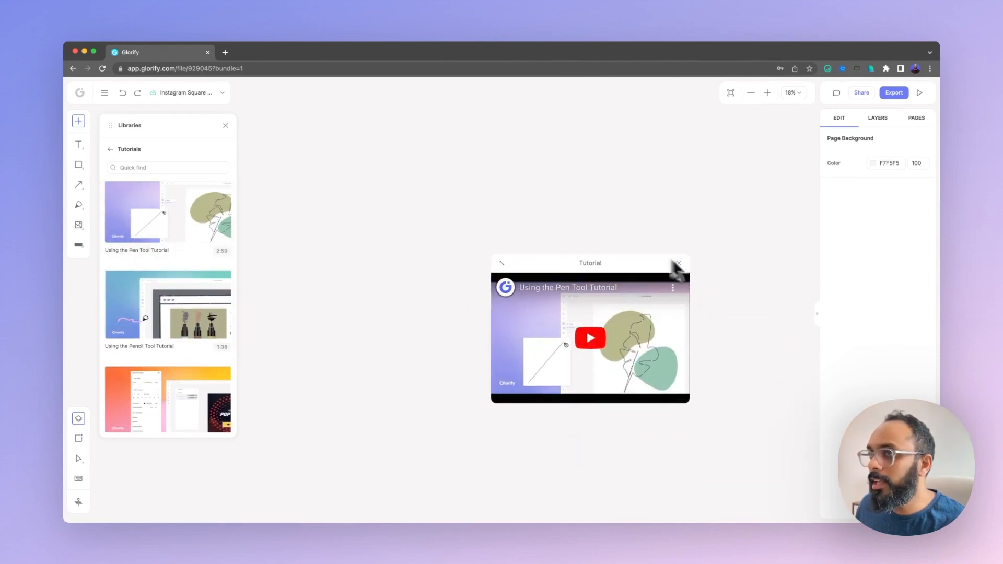
left_click(225, 126)
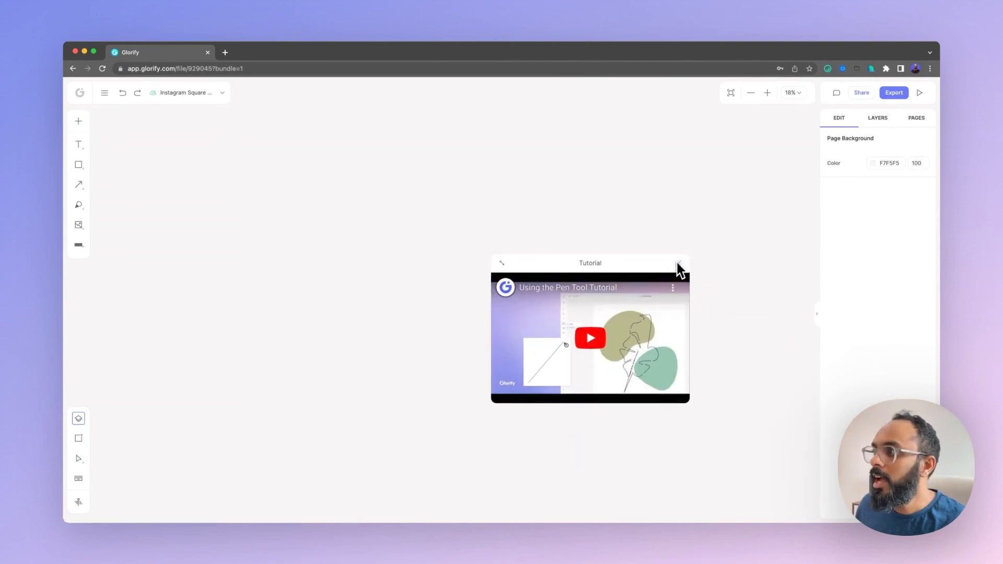
Step: Close the tutorial popup and show the PAGES list with blank Page 2
left_click(680, 263)
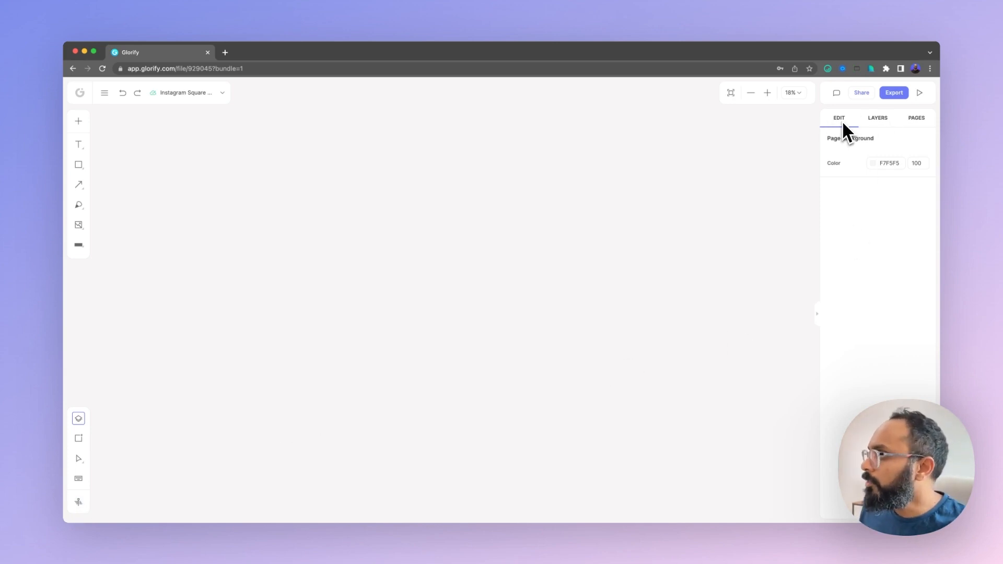
mouse_move(916, 202)
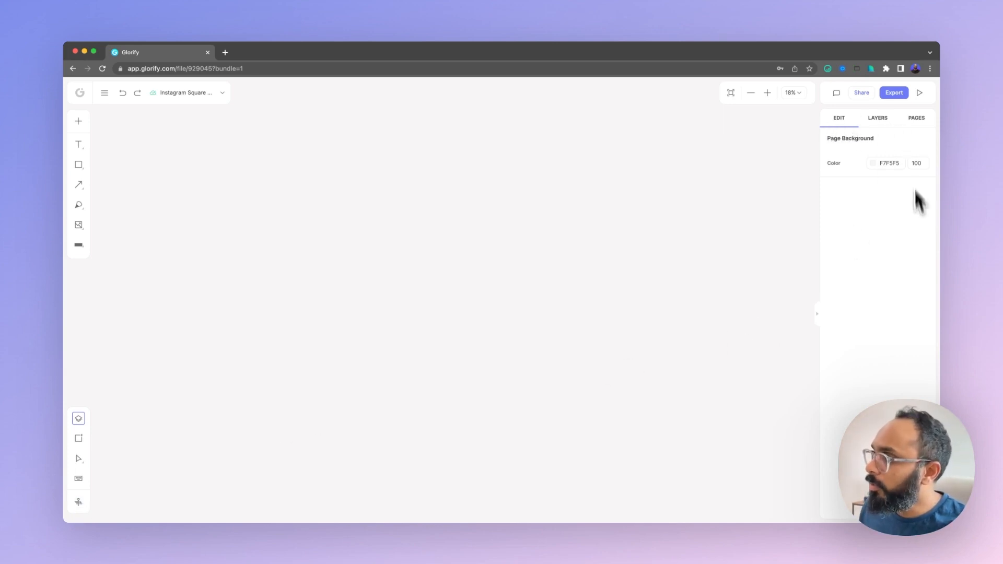
left_click(916, 118)
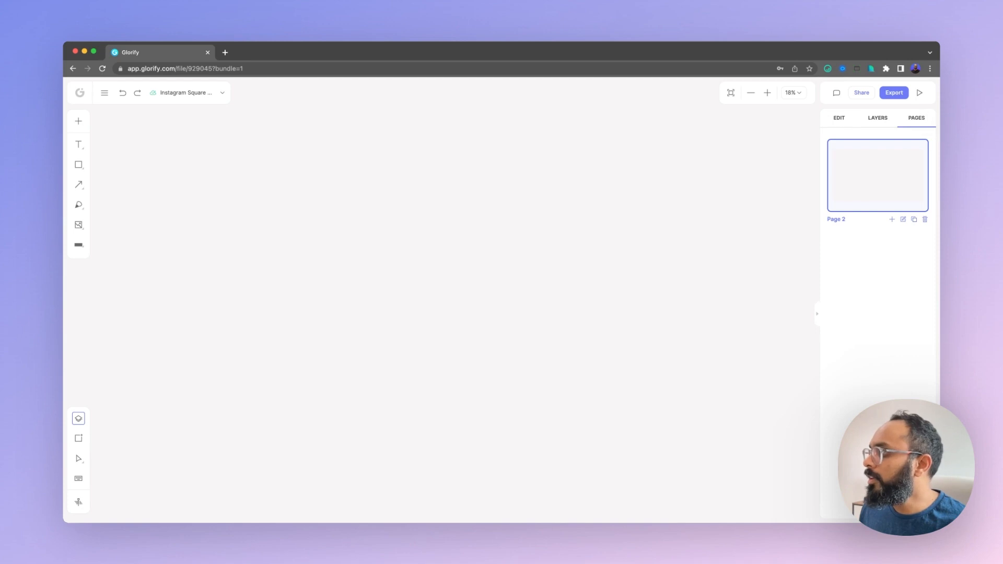
mouse_move(709, 517)
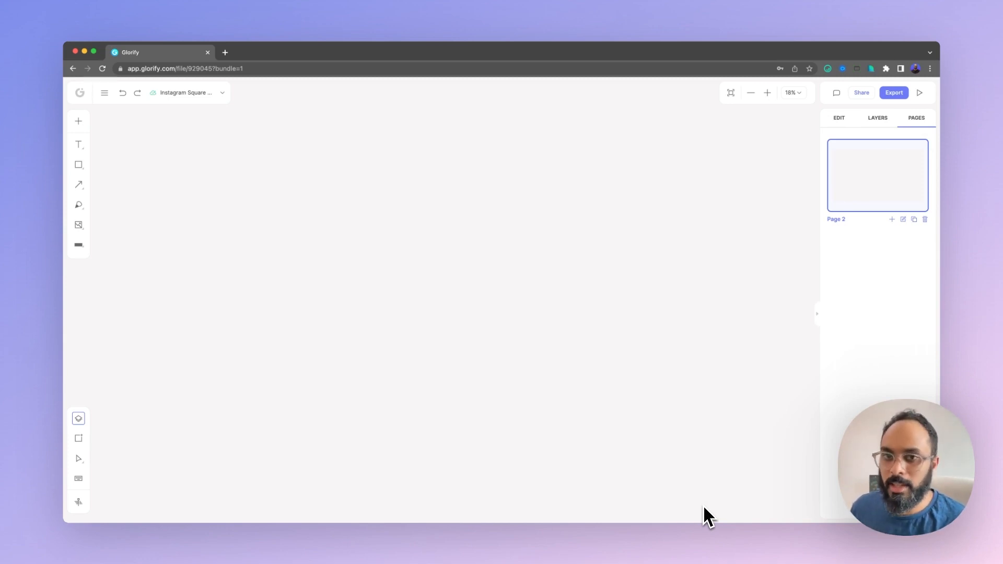
mouse_move(722, 502)
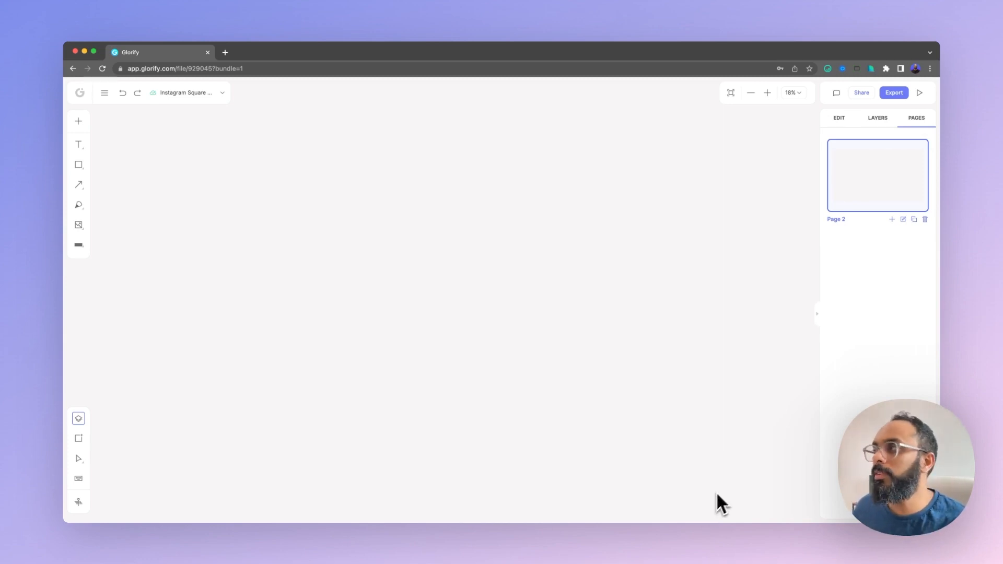
mouse_move(925, 157)
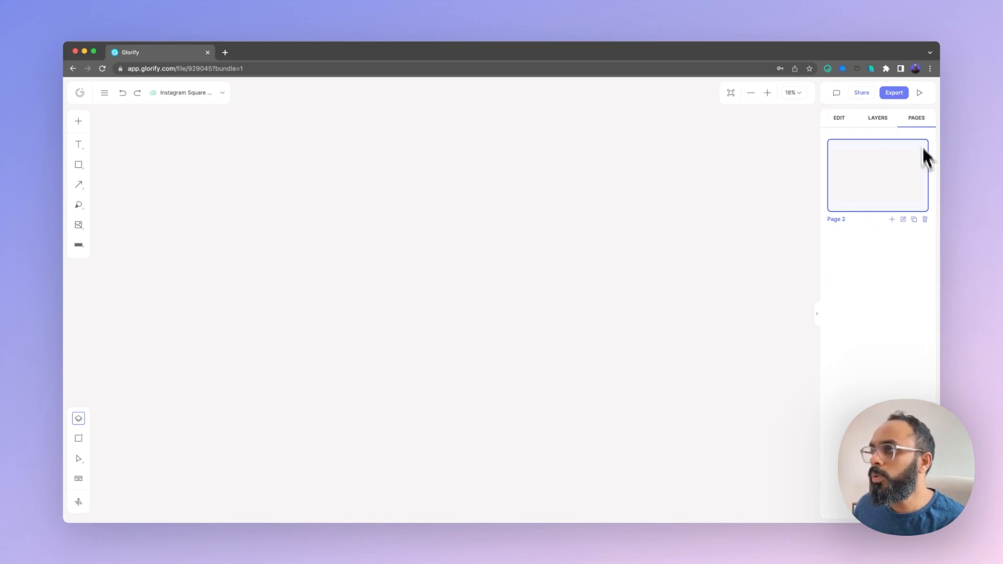
mouse_move(807, 526)
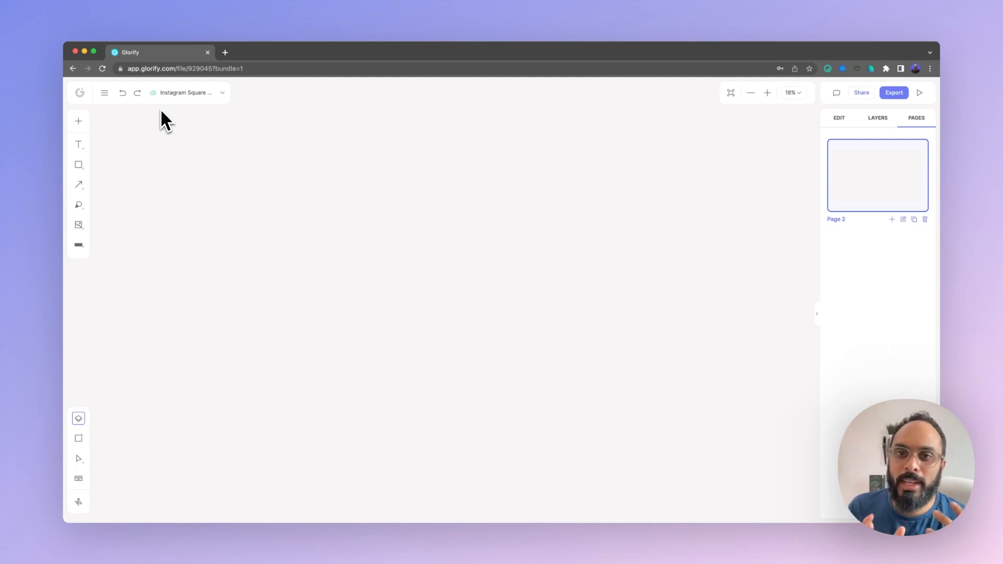
mouse_move(91, 330)
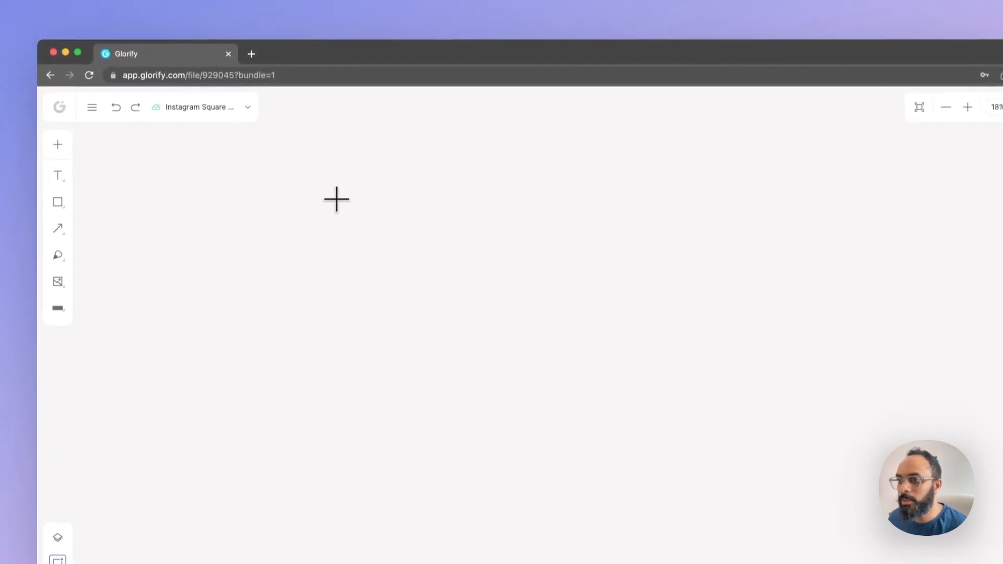
Step: Draw Canvas 1, size it 1080 × 1080 px, and zoom in on it
left_click_drag(336, 200, 494, 328)
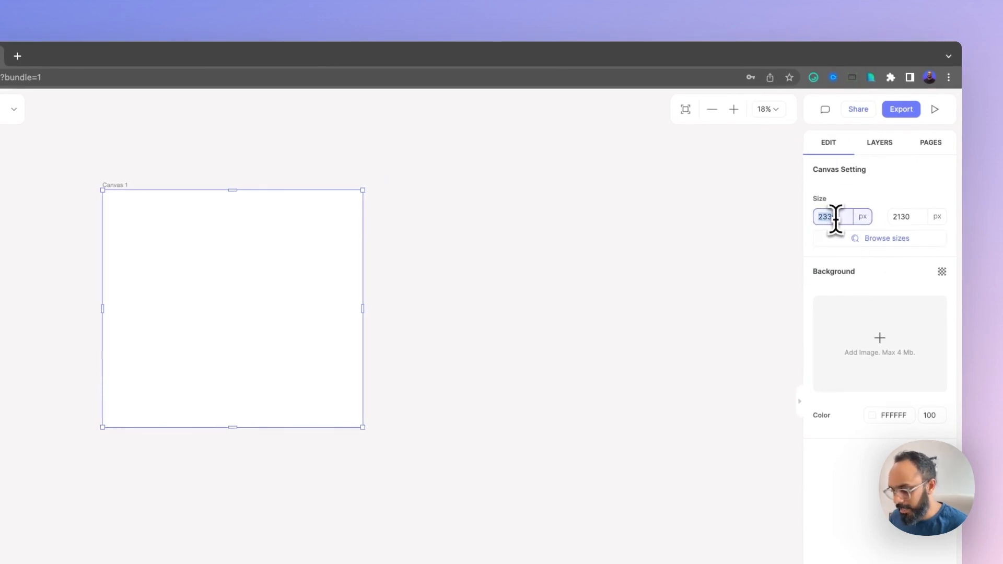
type("20")
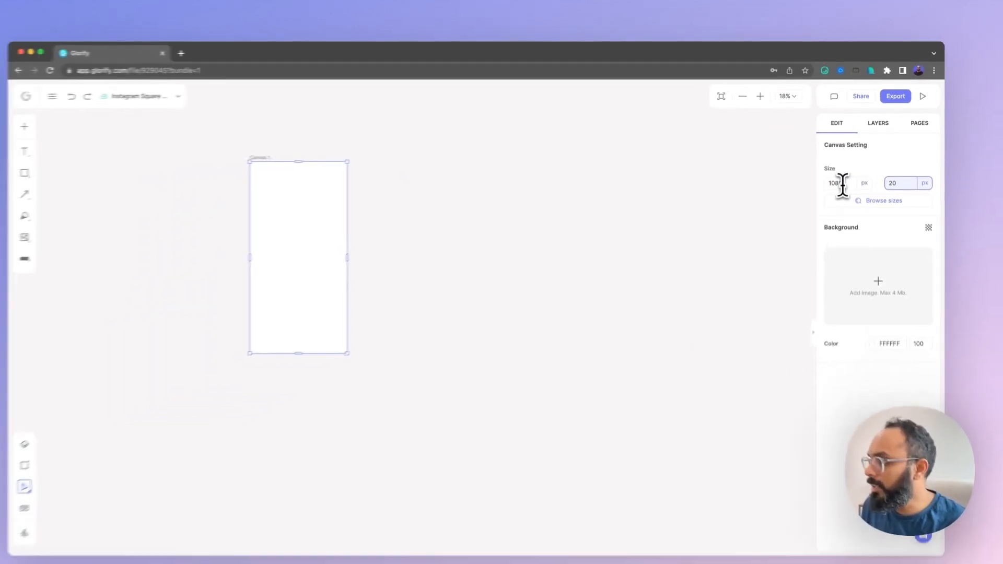
type("1080")
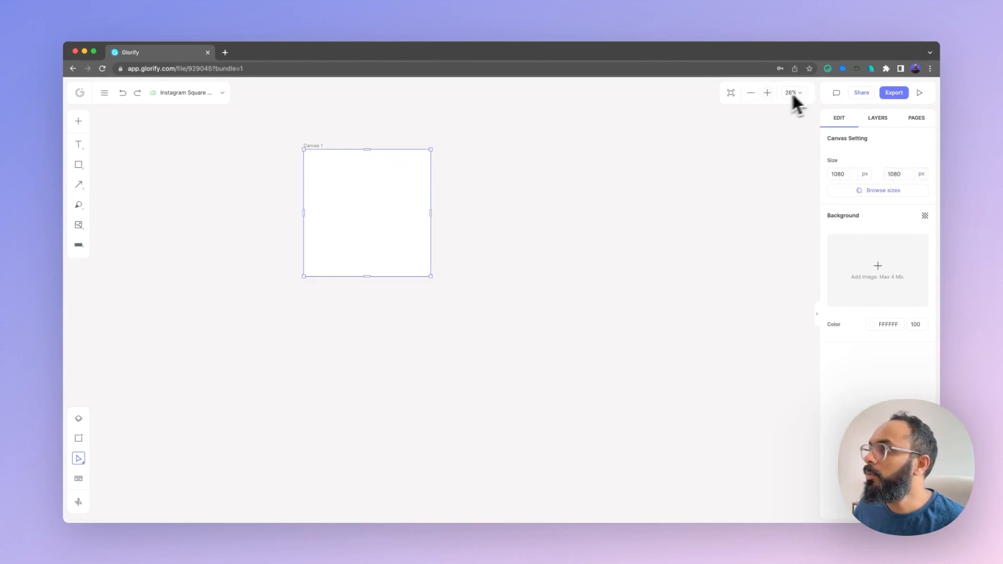
left_click(730, 91)
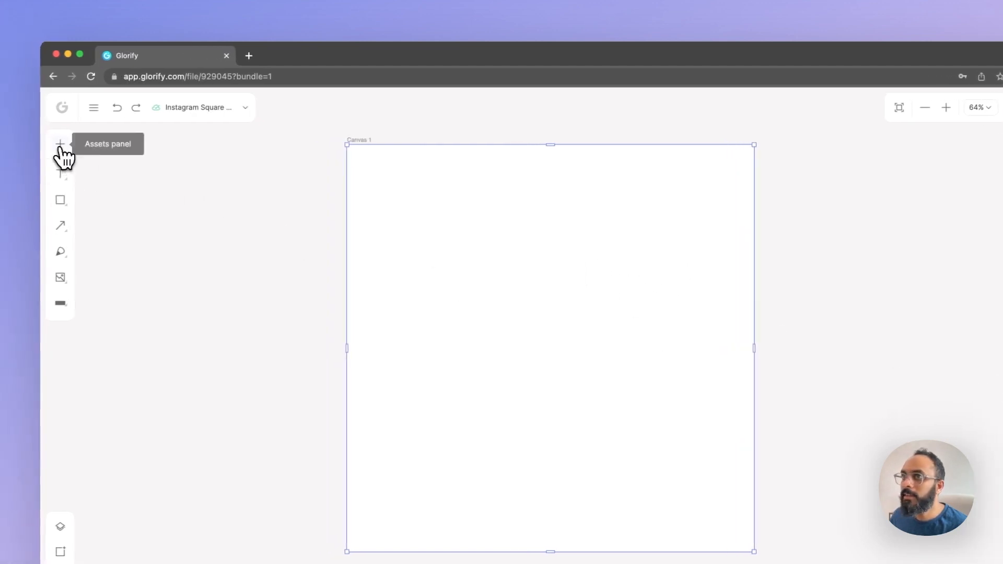
Step: Search the stock Images for 'shoe' and add the yellow boot photo
left_click(60, 144)
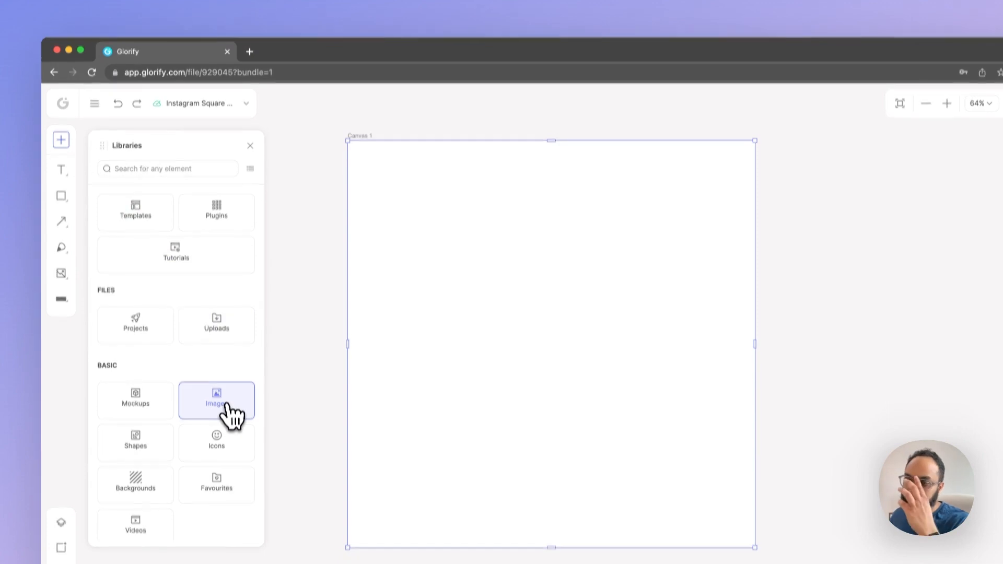
left_click(217, 400)
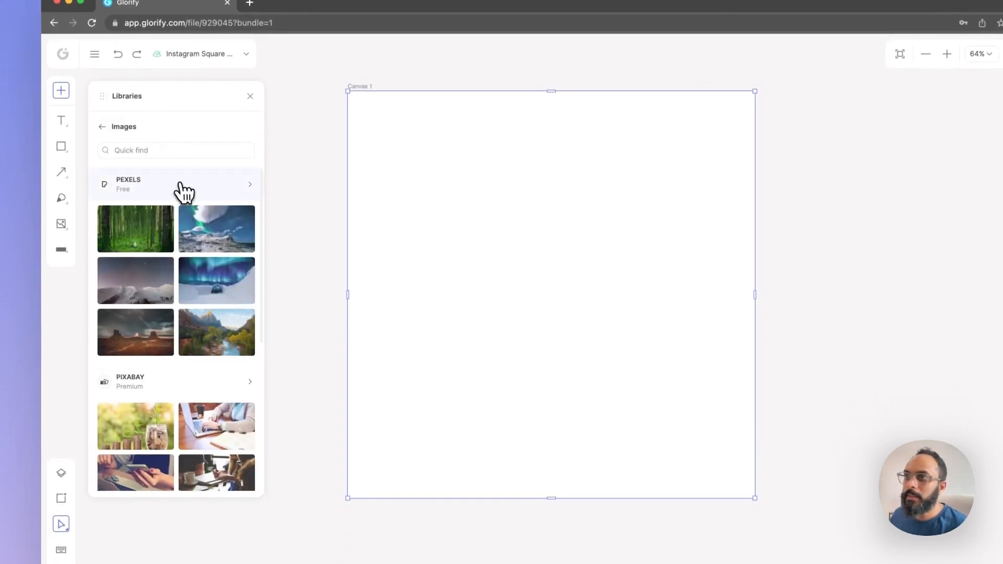
type("sh")
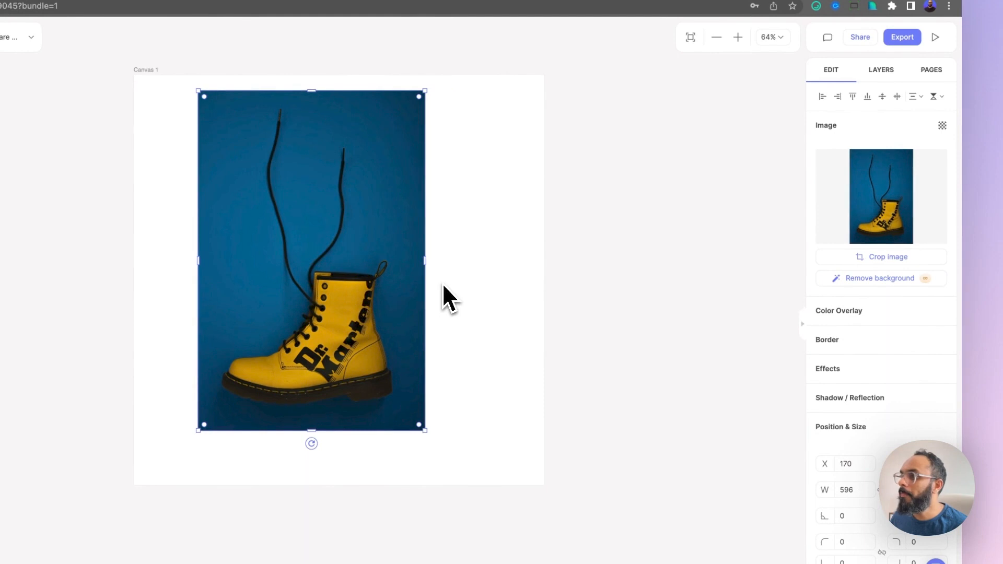
Step: Apply Remove background to the yellow boot photo
left_click(902, 36)
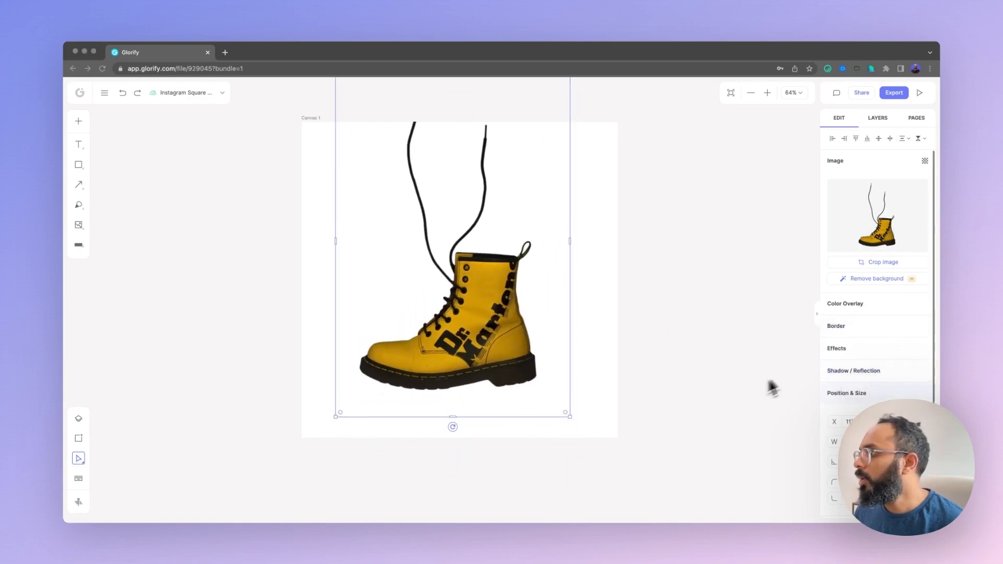
Step: Add Brightness and Contrast effects to the boot, set to 19 and 24
left_click(837, 348)
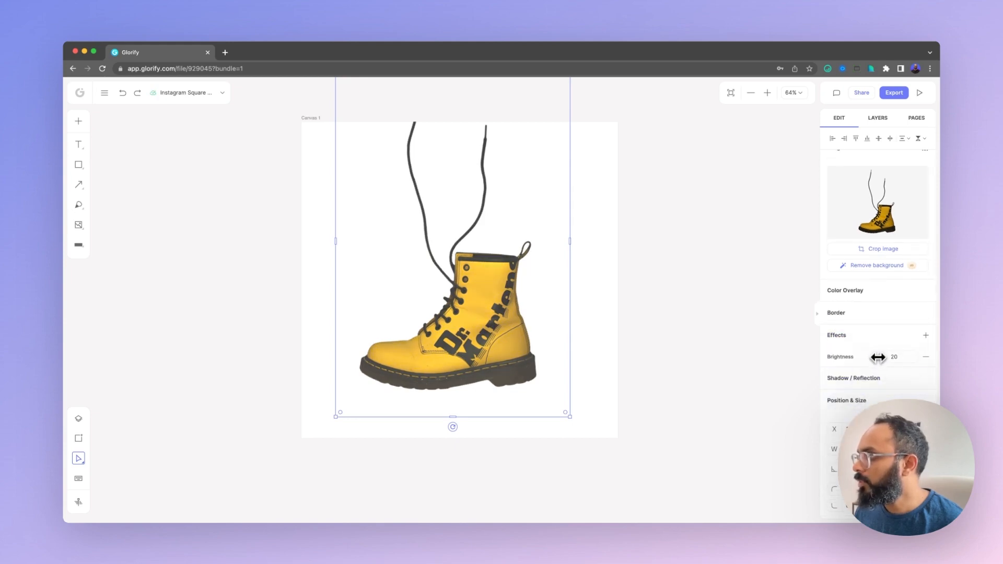
left_click_drag(878, 357, 883, 356)
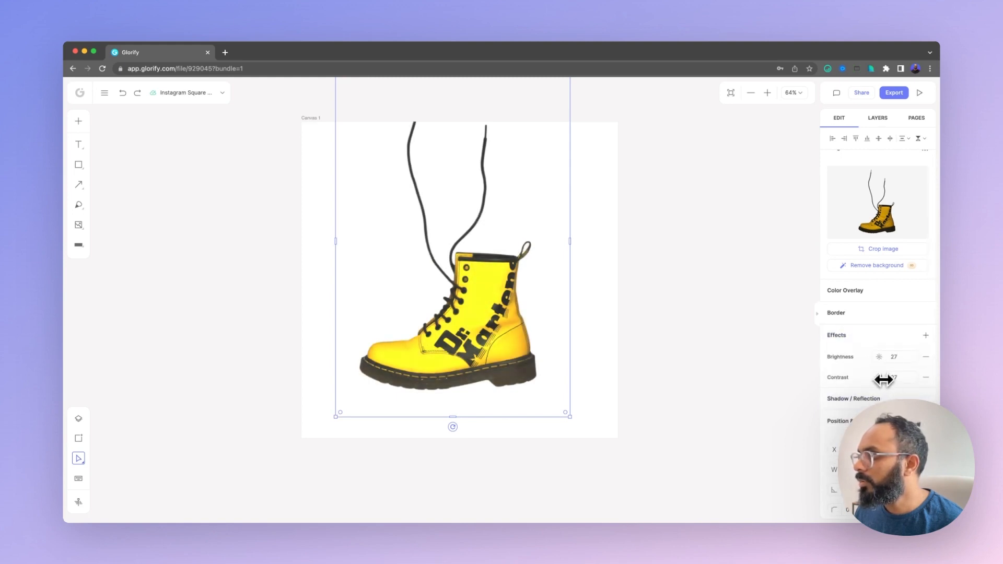
left_click_drag(886, 356, 878, 356)
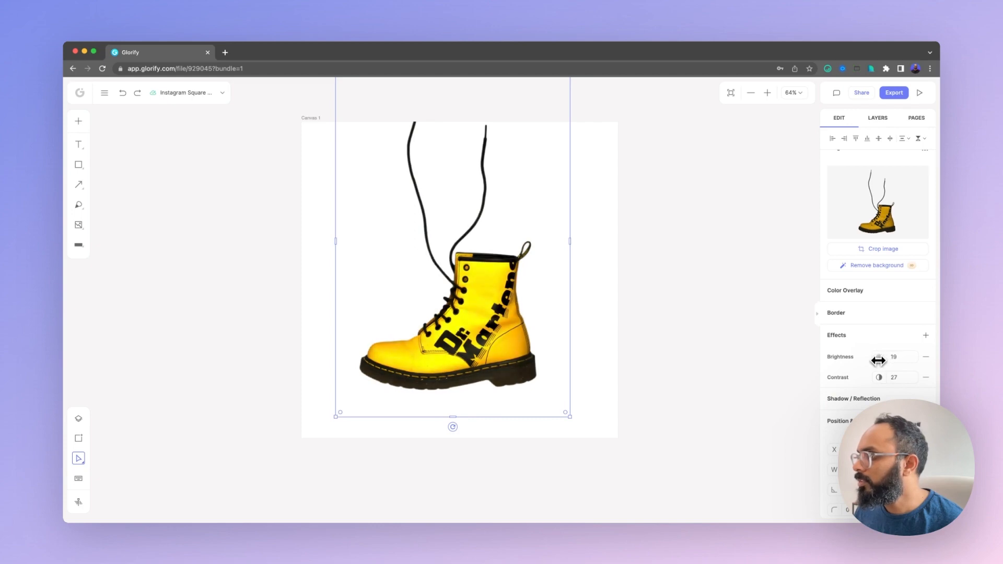
left_click_drag(886, 377, 879, 377)
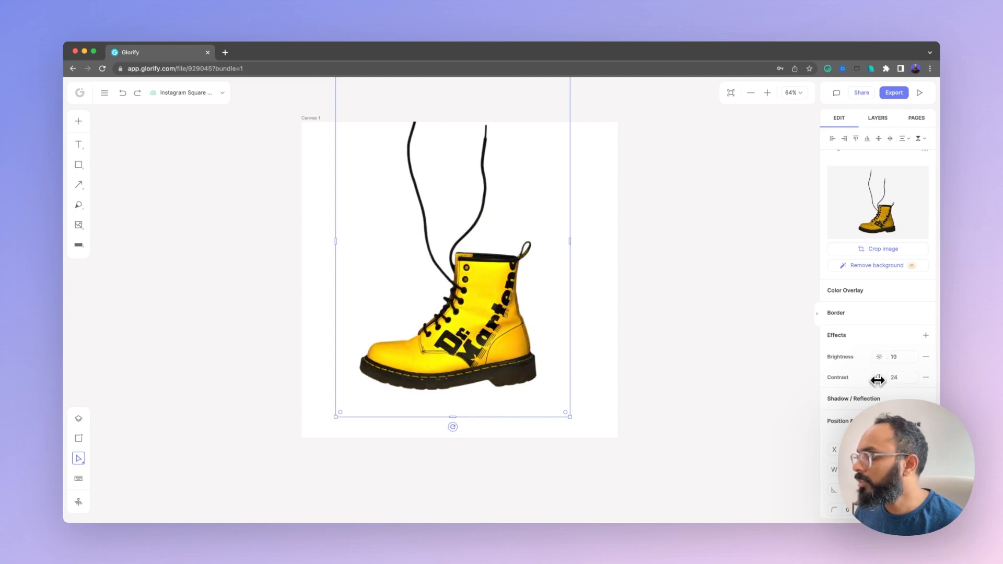
mouse_move(638, 330)
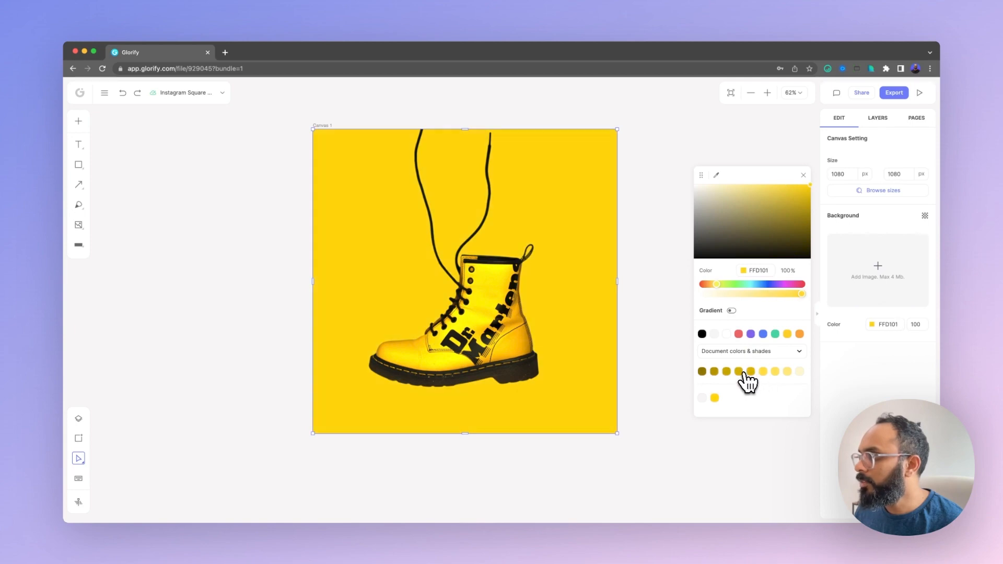
Step: Set the canvas background to a deeper yellow from Document colors & shades
left_click(761, 371)
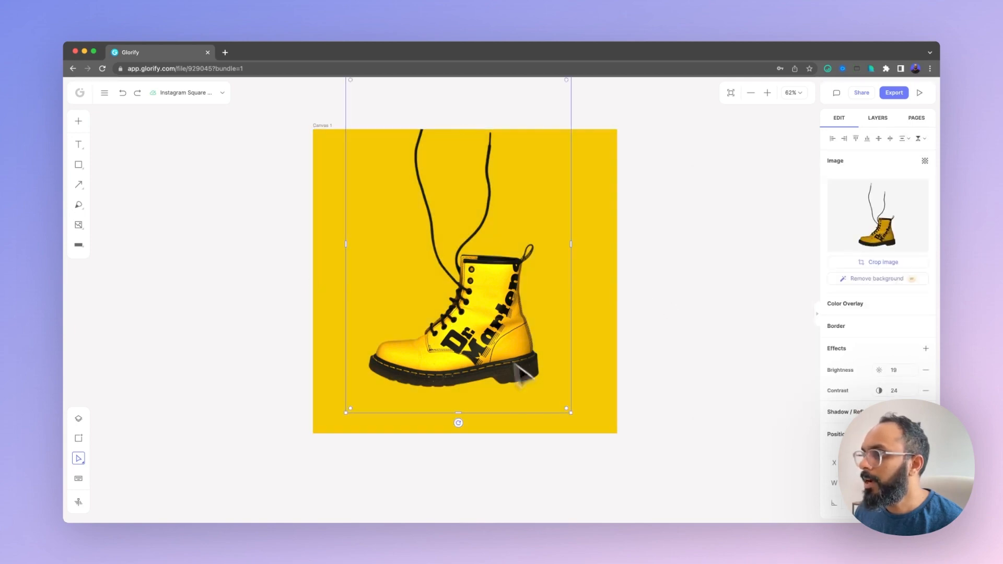
Step: Tilt the boot and give it a Drop Shadow with adjusted blur
left_click_drag(459, 422, 396, 414)
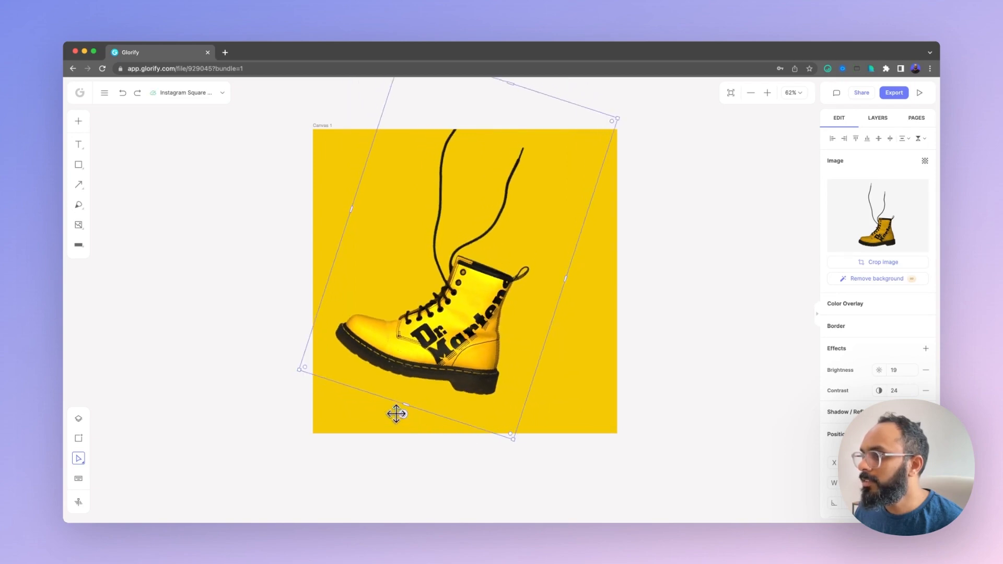
left_click_drag(396, 413, 505, 406)
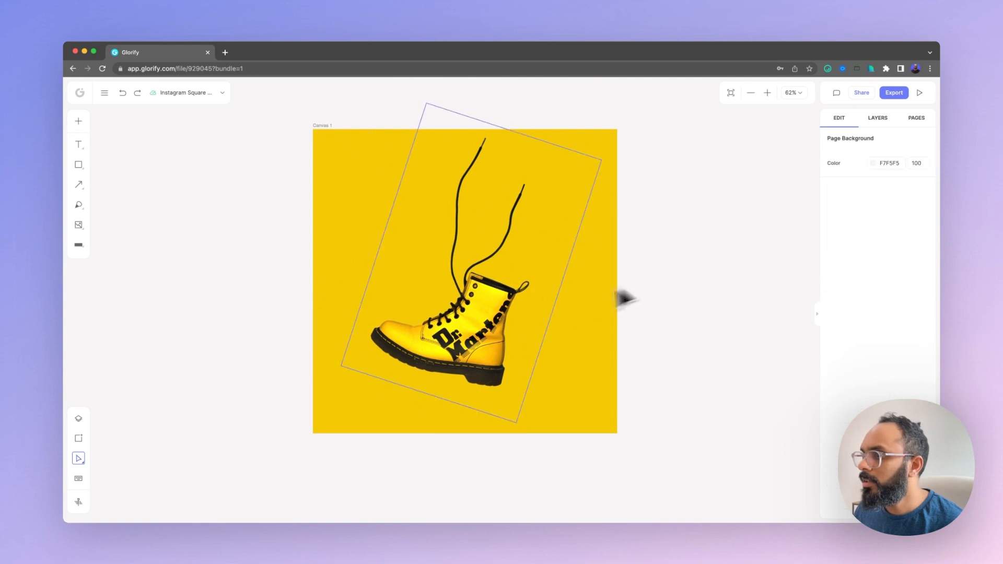
left_click(448, 288)
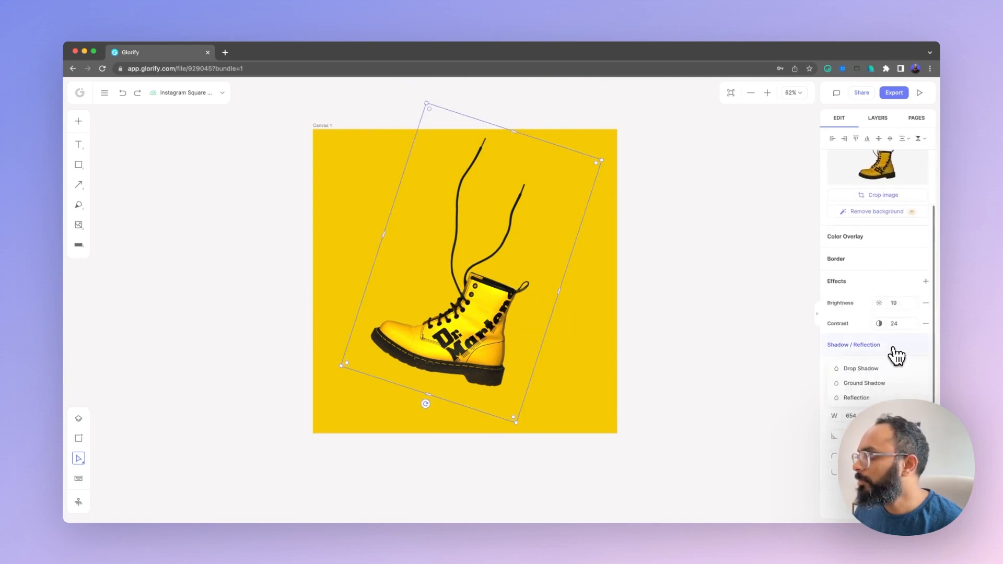
left_click(861, 367)
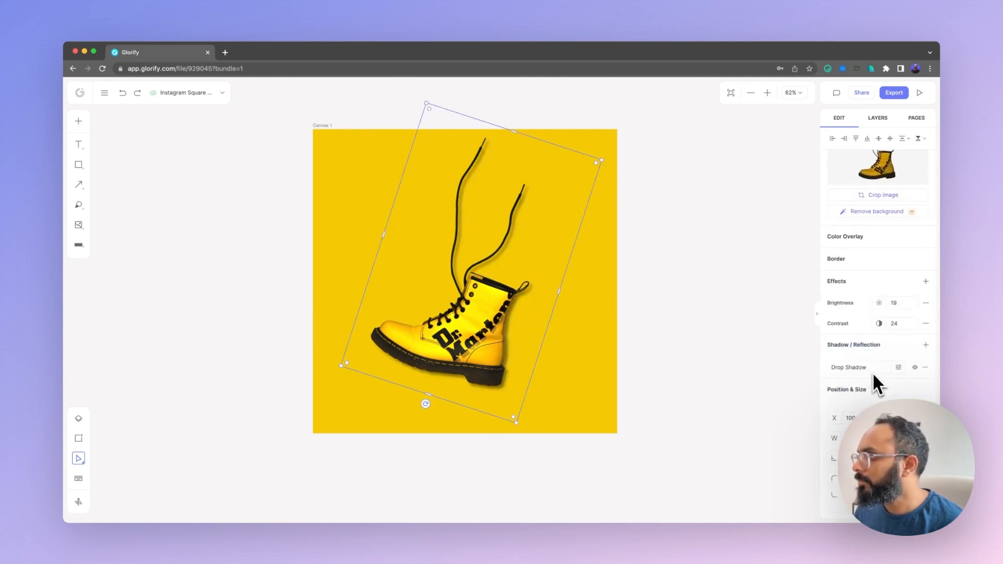
left_click(898, 368)
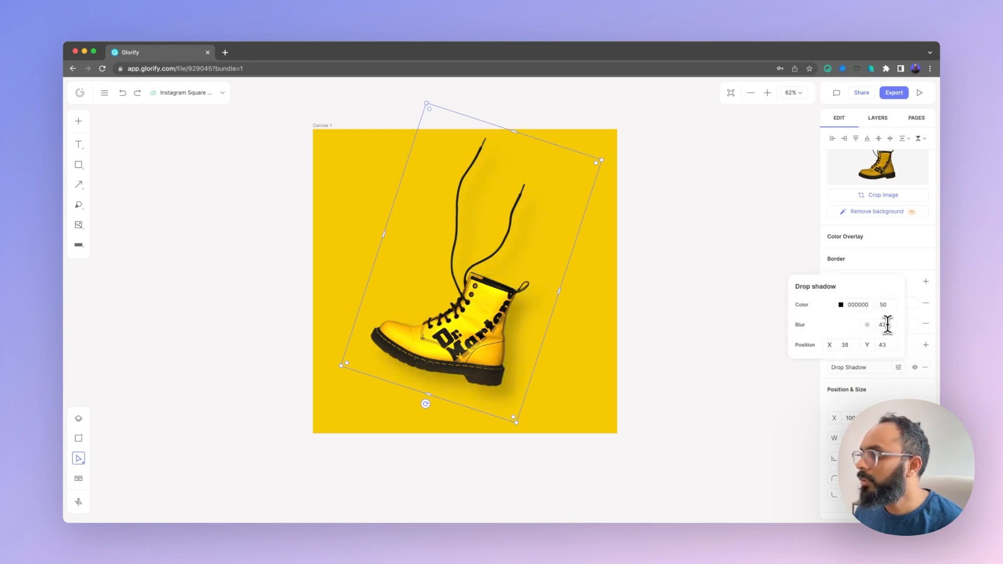
left_click(691, 256)
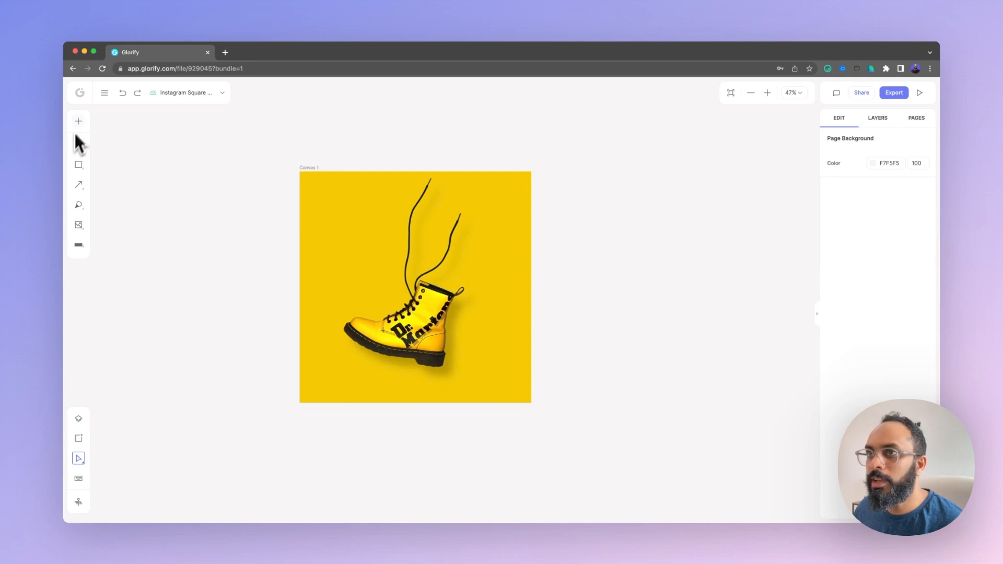
Step: Search Pixabay Videos for 'pattern' and add the yellow streaked video
left_click(78, 121)
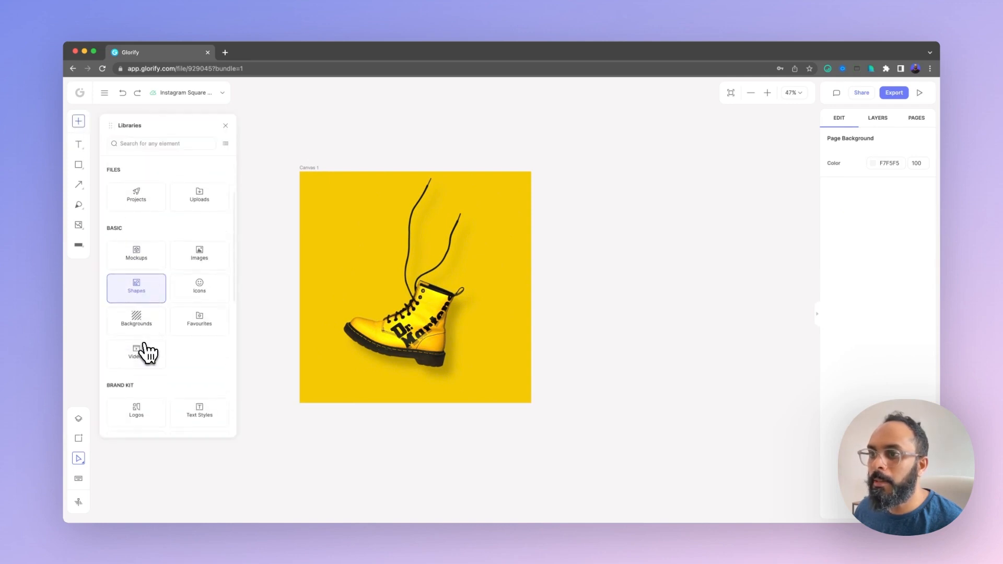
left_click(136, 352)
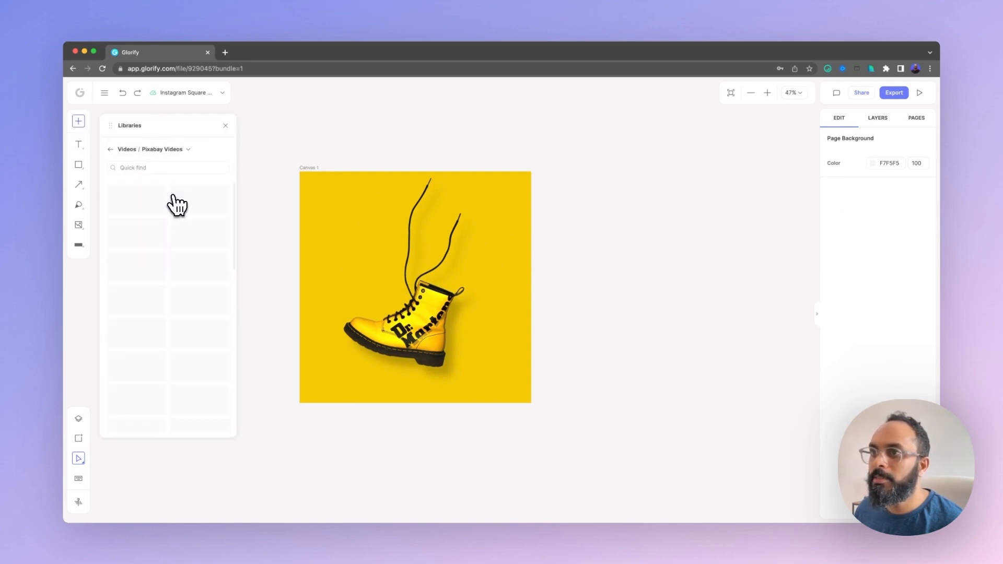
left_click(163, 167)
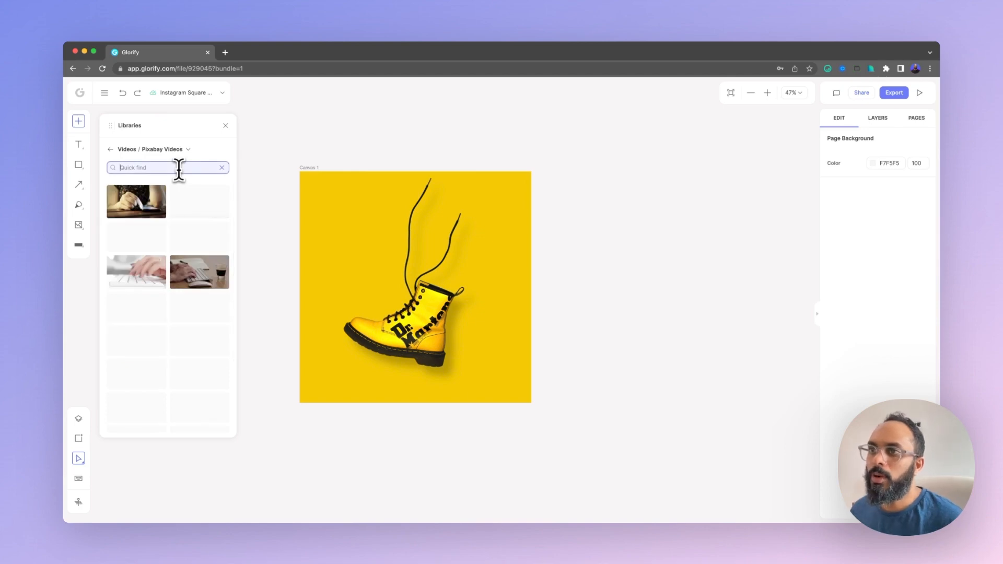
type("pattern")
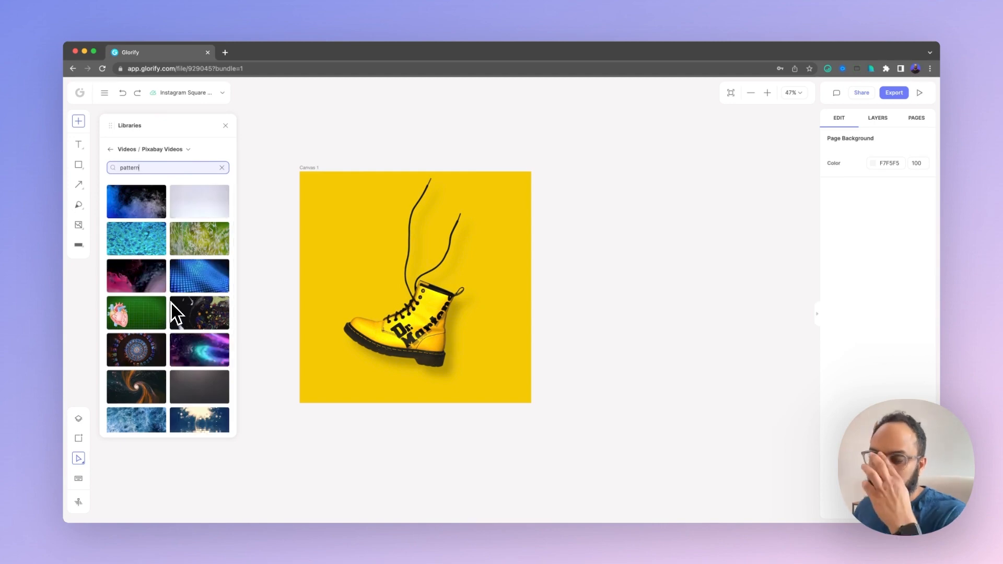
scroll("down", 3)
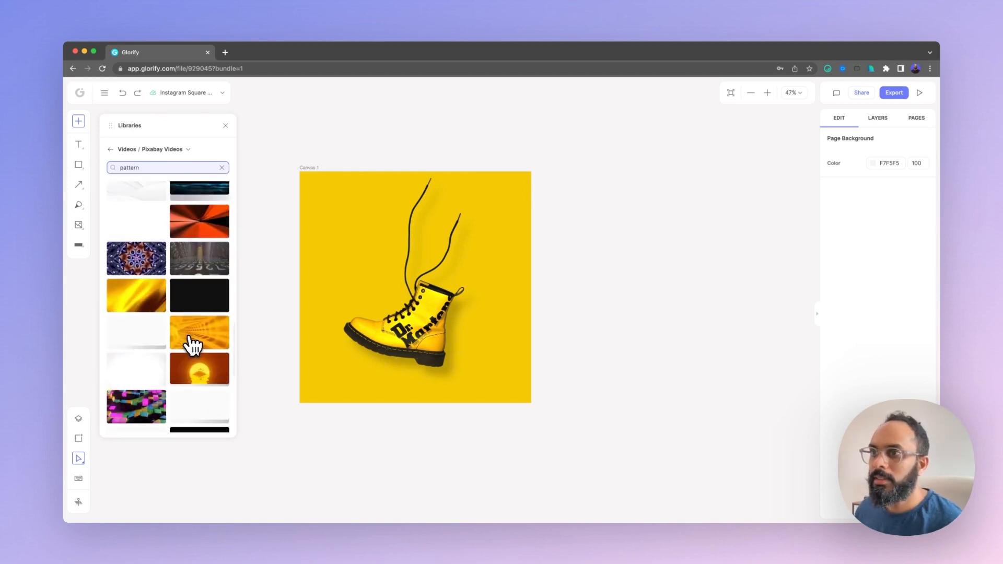
left_click(199, 330)
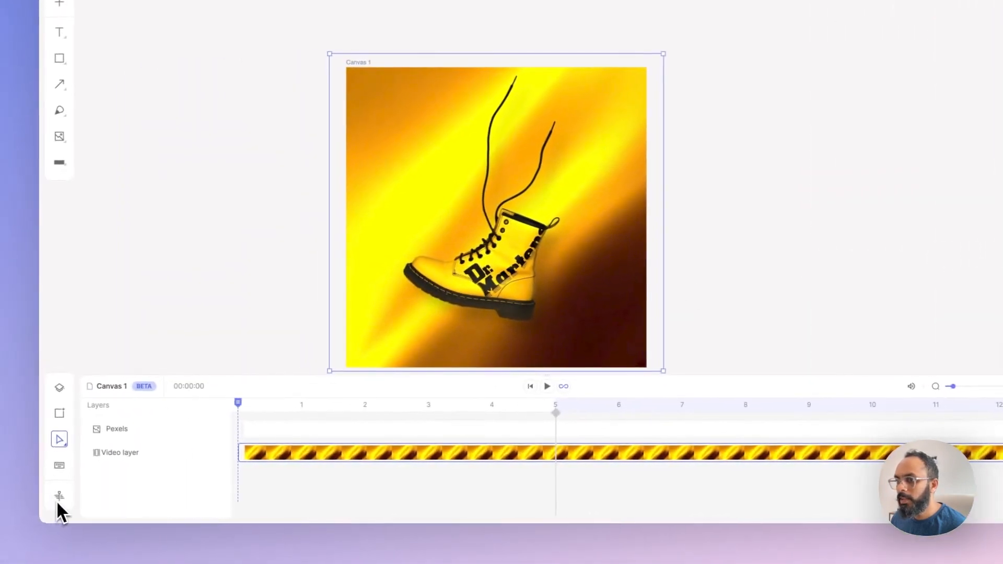
Step: Toggle the timeline and trim the pattern video clip to end near 5 seconds
left_click(59, 497)
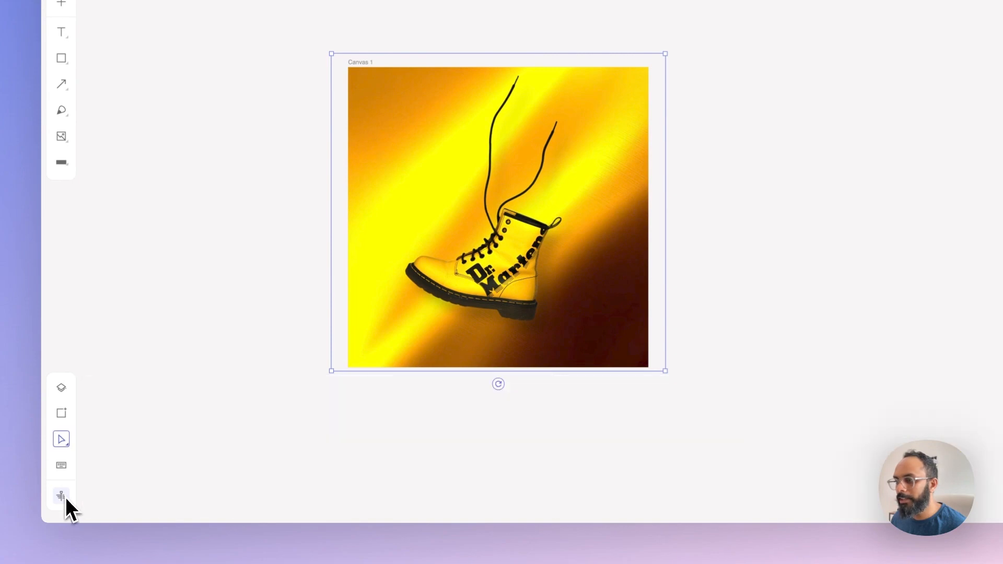
left_click(60, 495)
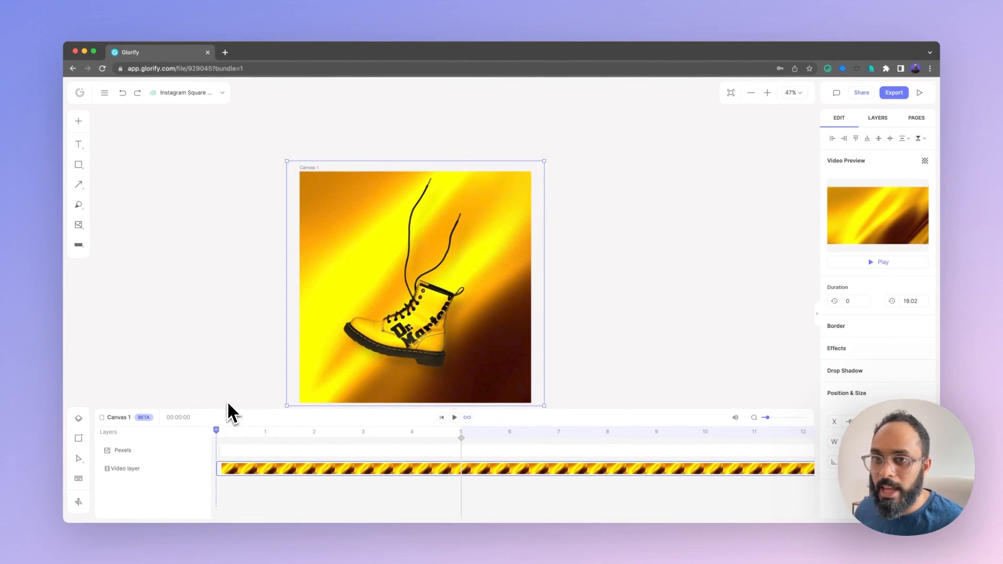
mouse_move(407, 400)
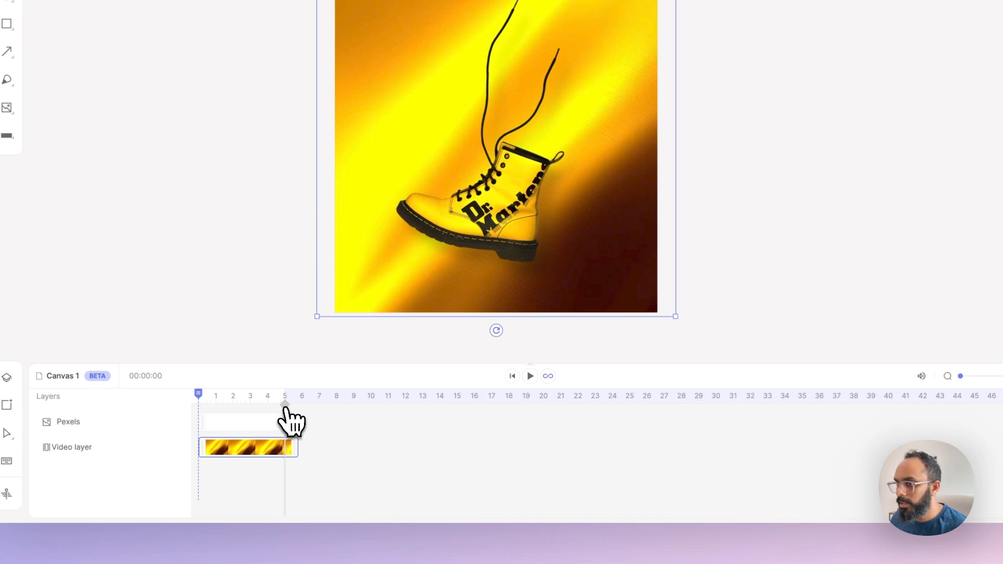
left_click(530, 377)
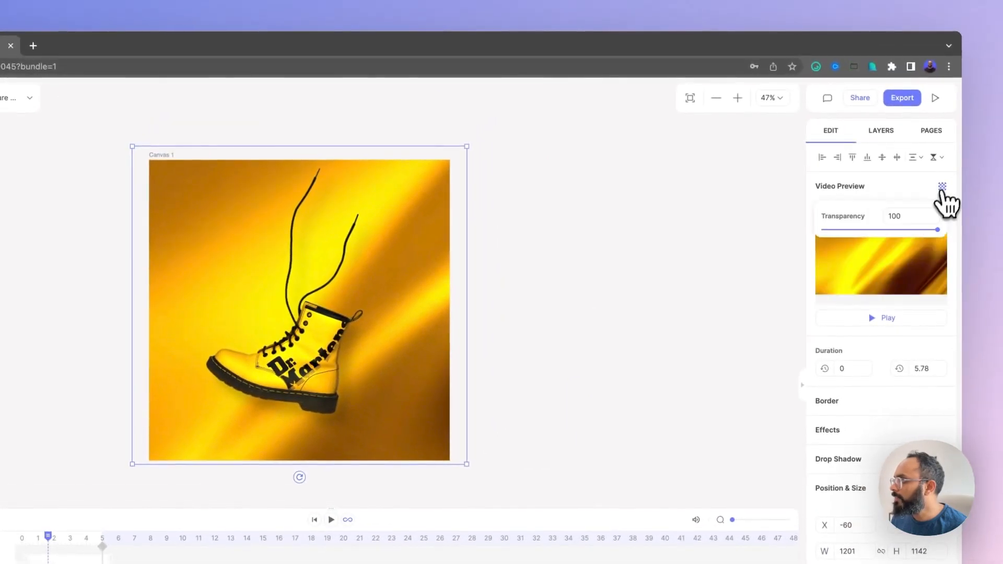
Step: Lower the pattern video's transparency and add a Multiply blend effect so the yellow shows through
left_click_drag(938, 229, 847, 229)
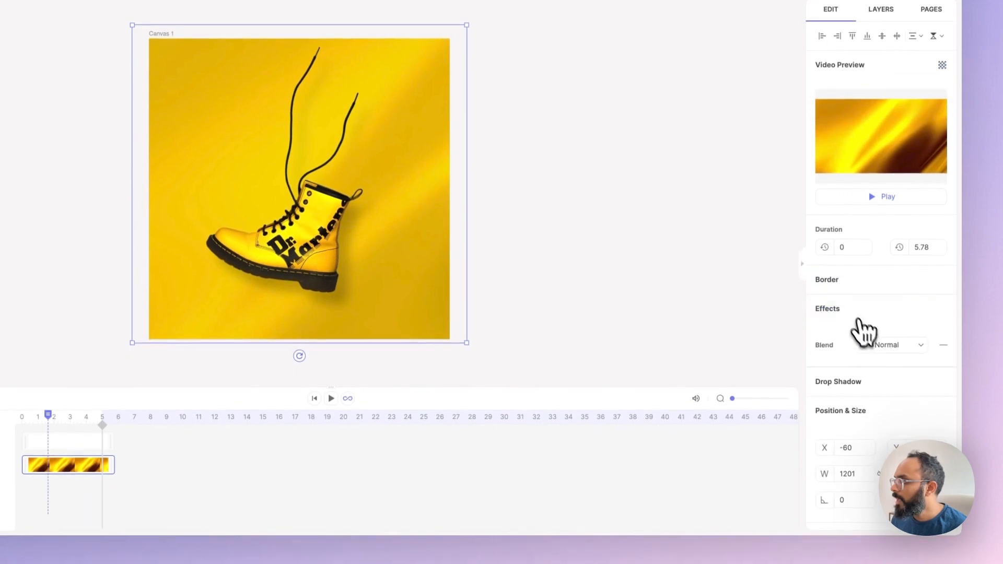
left_click(892, 344)
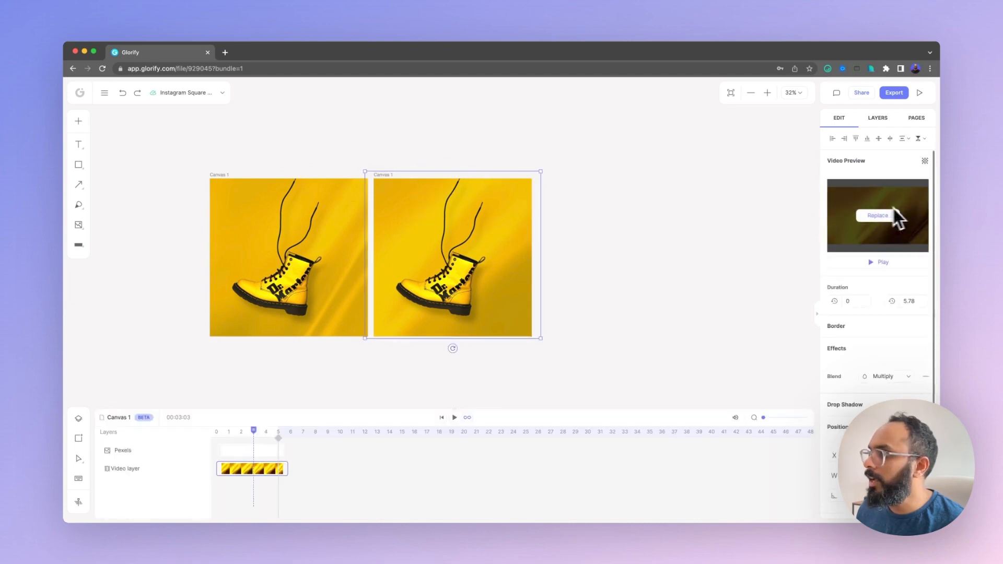
Step: Replace the second and third canvases' videos with different Pixabay 'pattern' clips
left_click(877, 216)
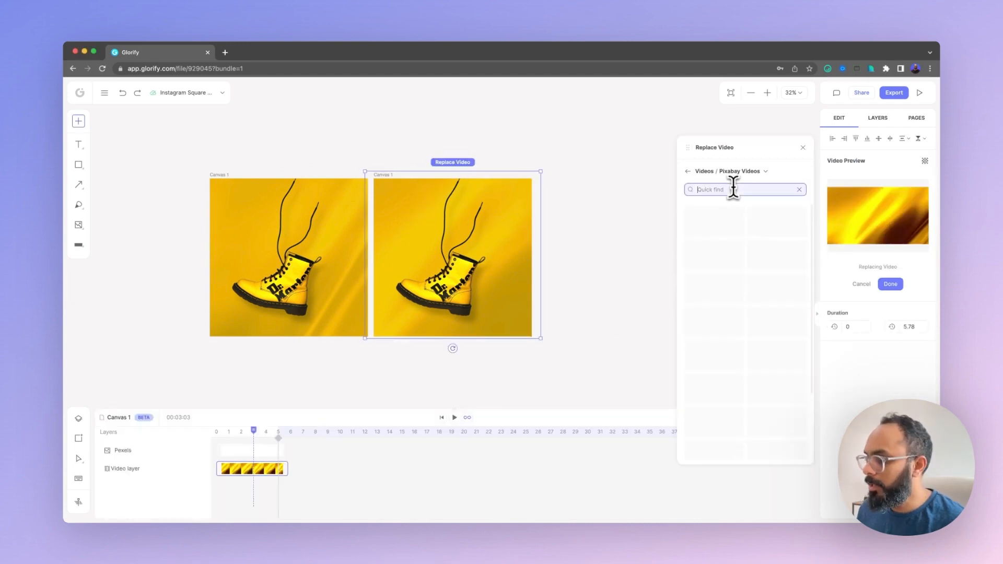
type("pattern")
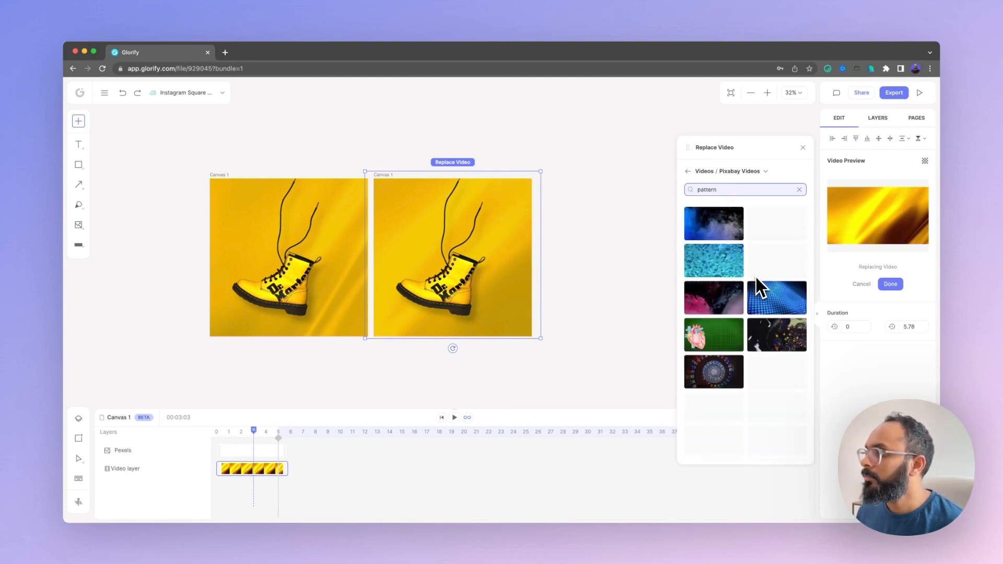
scroll("down", 3)
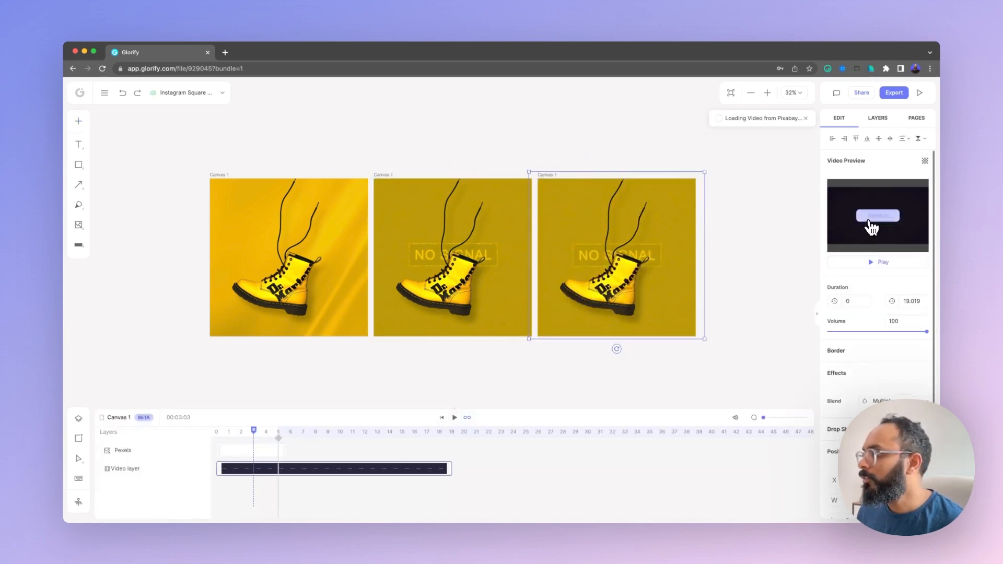
left_click(615, 162)
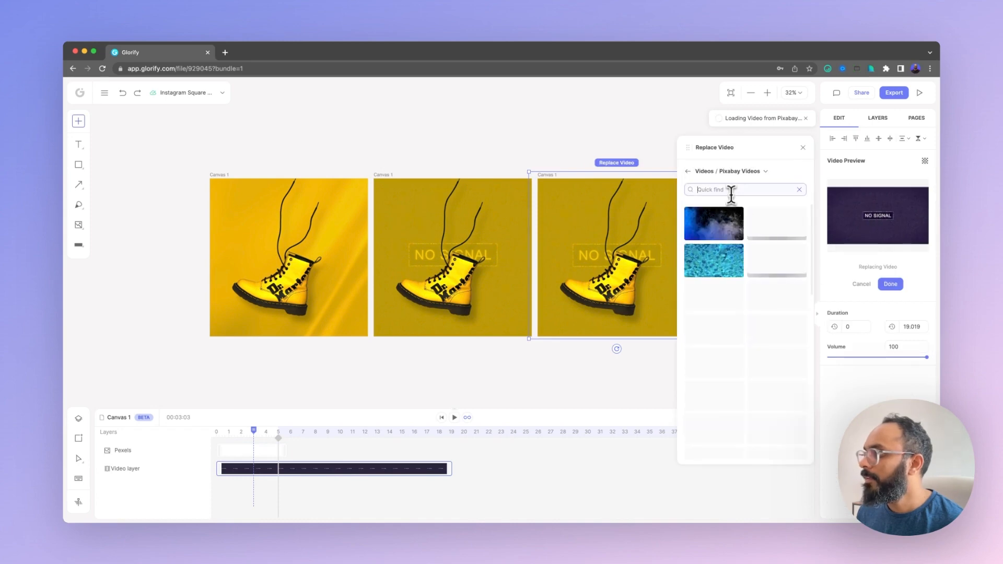
type("pattern")
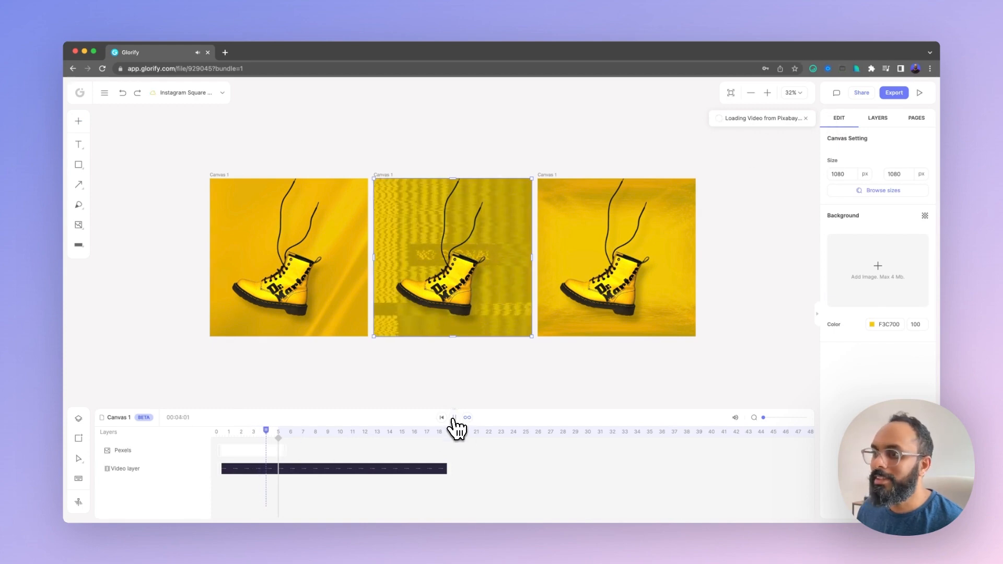
left_click(453, 417)
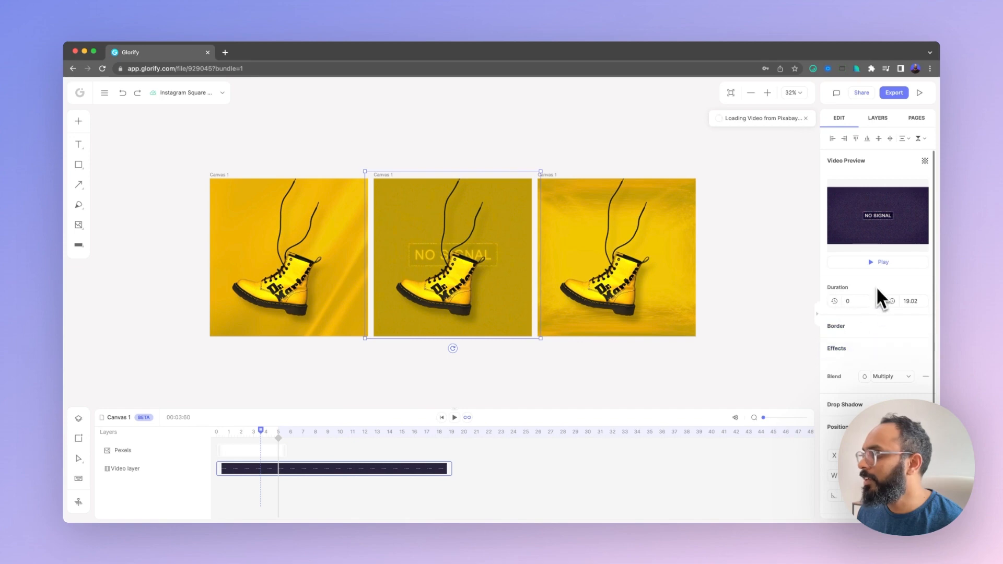
scroll("down", 3)
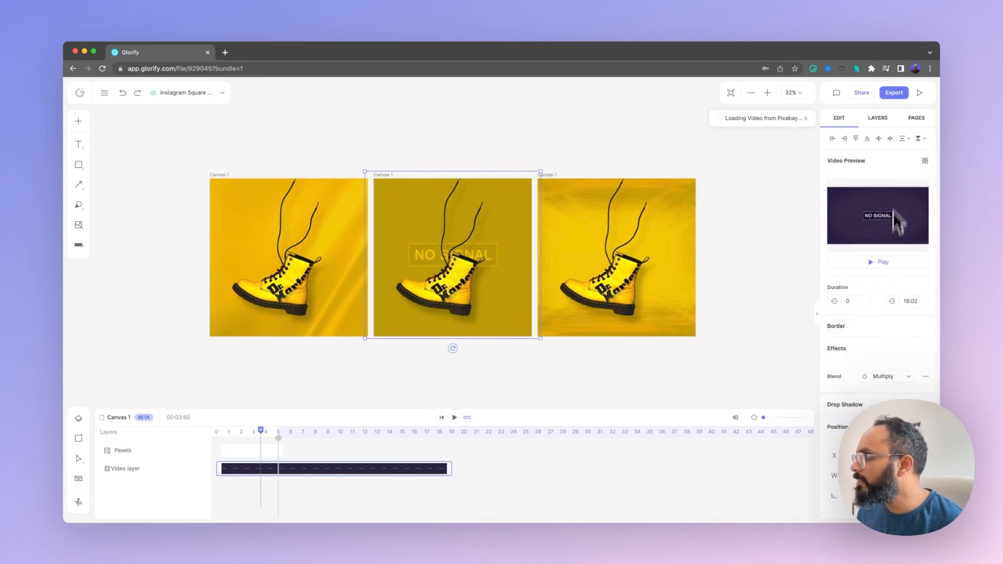
mouse_move(870, 319)
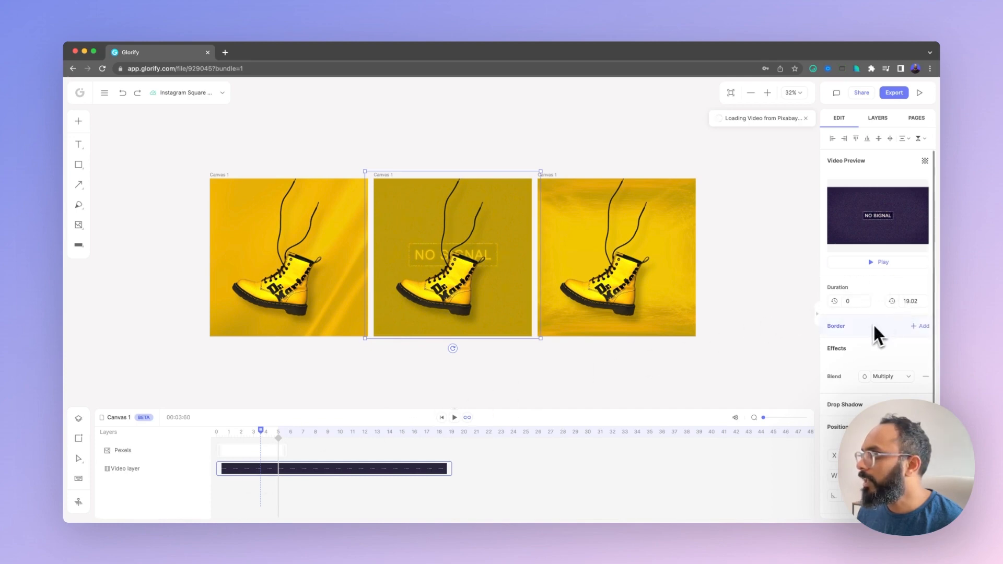
left_click(616, 256)
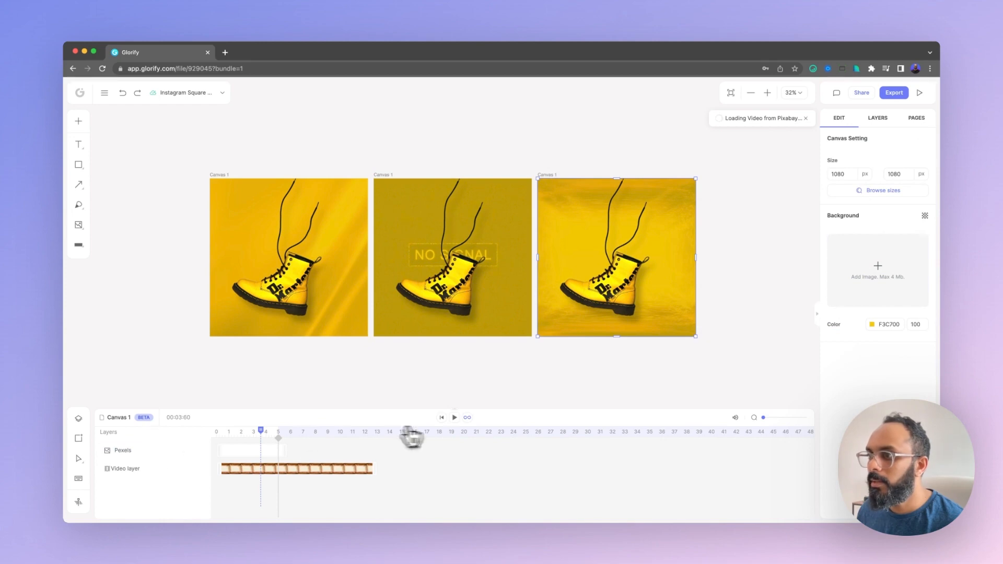
left_click(454, 417)
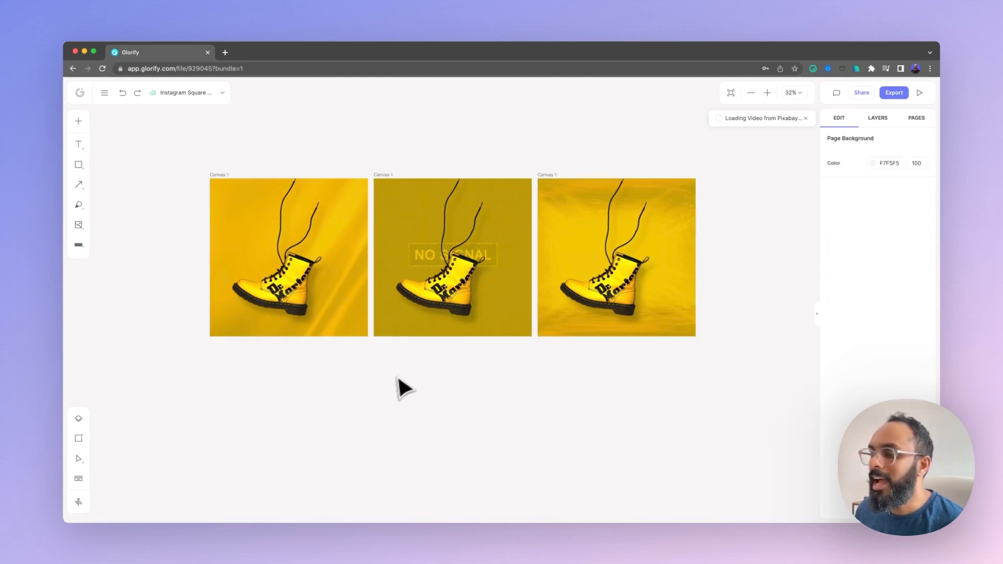
mouse_move(399, 392)
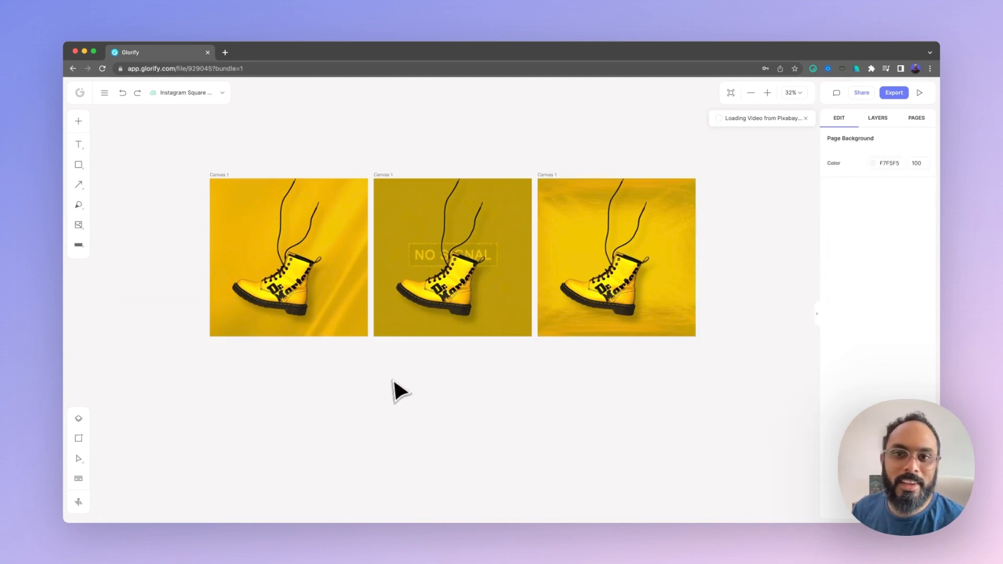